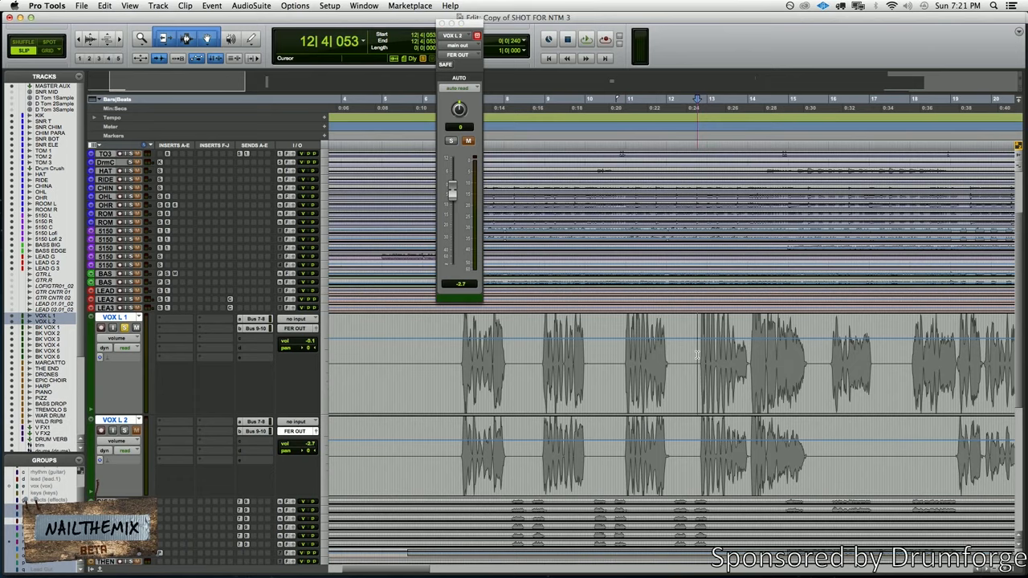
Insert the Q10 Paragraphic Equalizer on VOX L 1 and show a band's filter type choices.
left_click(585, 39)
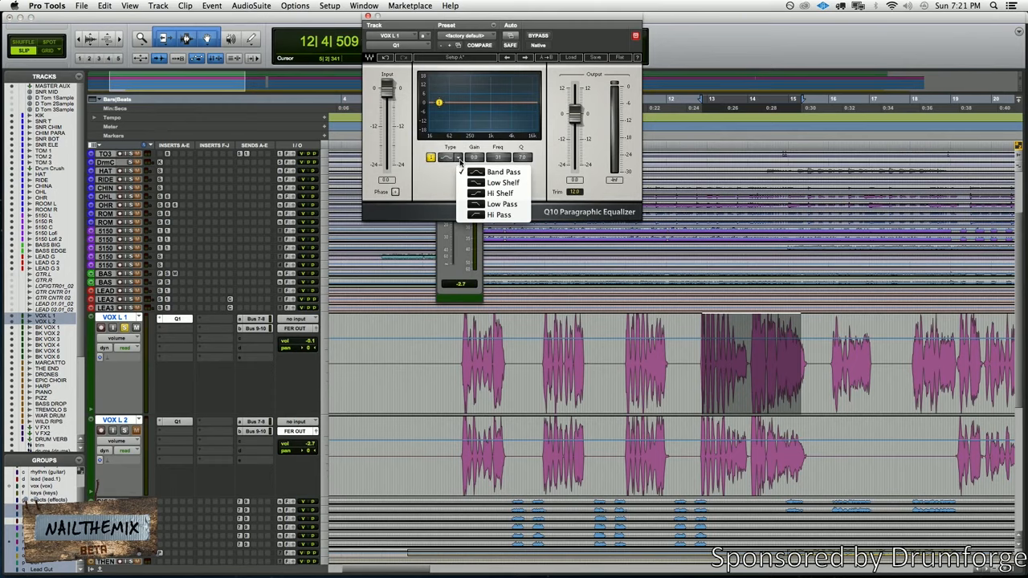
Choose the band's filter type in Q10 on the lead vocal and close the EQ window.
left_click(498, 215)
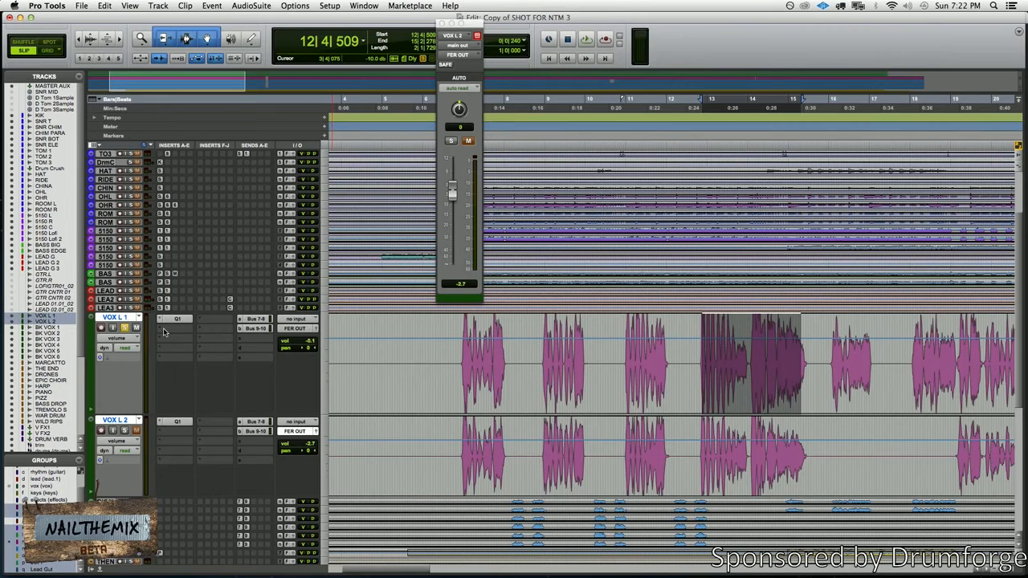
Show the mono Dynamics plug-in list for the next empty insert on VOX L 1.
left_click(176, 318)
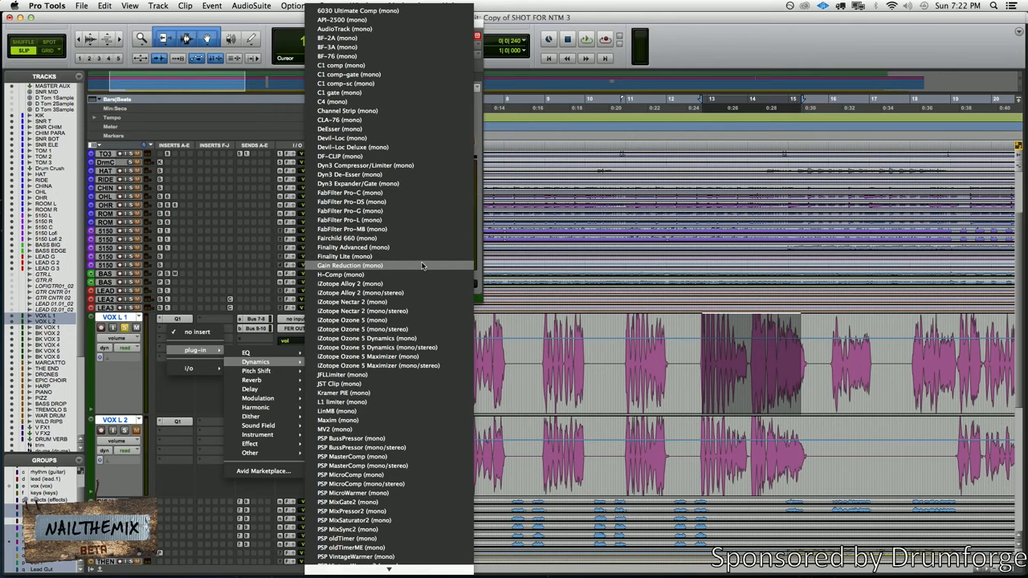
Insert the Gain Reduction (mono) compressor as the second insert on the lead vocal.
left_click(350, 265)
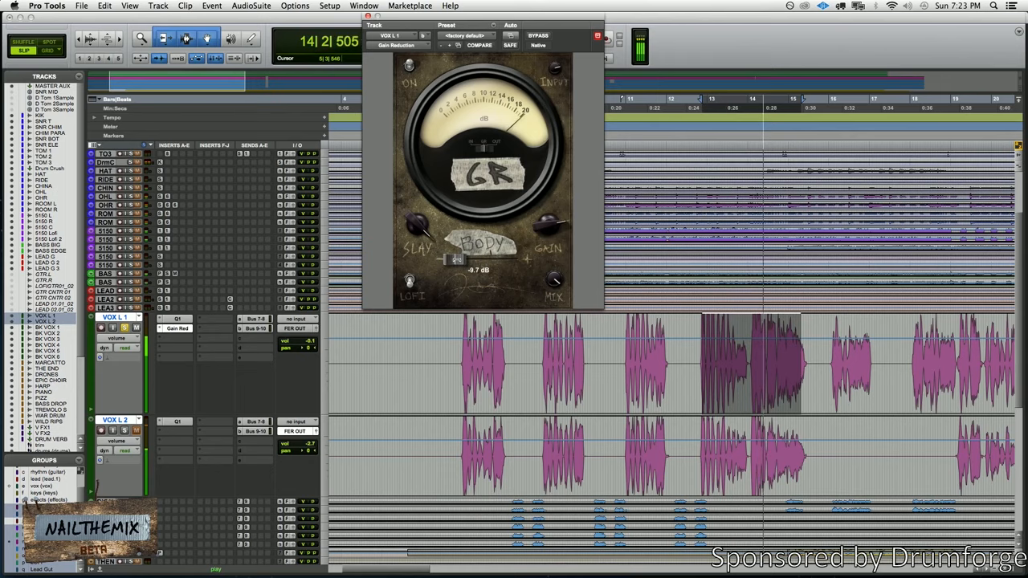
Adjust the Gain Reduction compression on the lead vocal, then show the EQ plug-in list for the next insert.
left_click_drag(453, 258, 506, 259)
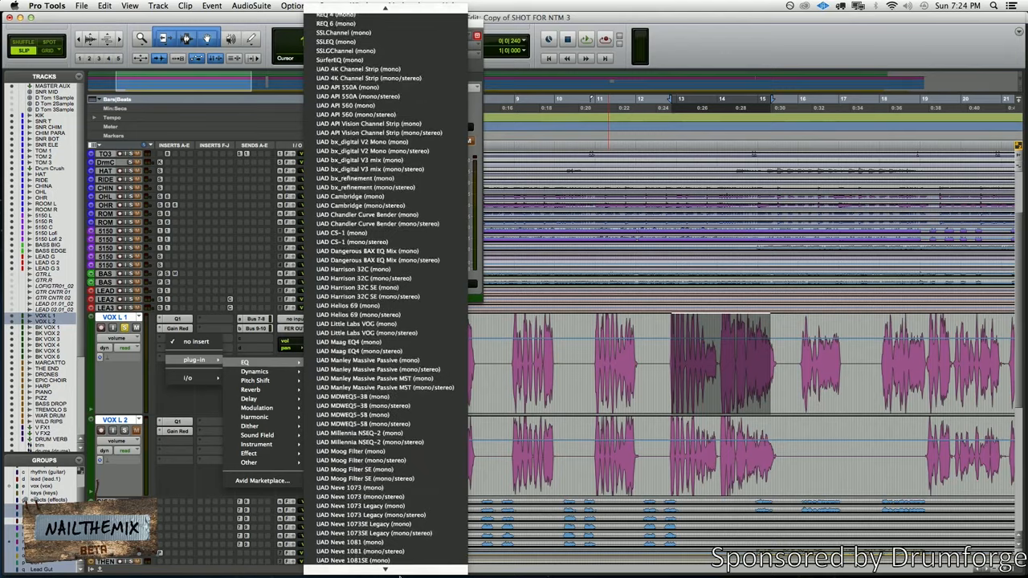
Insert the UAD Pultec MEQ-5 equalizer on the lead vocal from the EQ list.
scroll("down", 3)
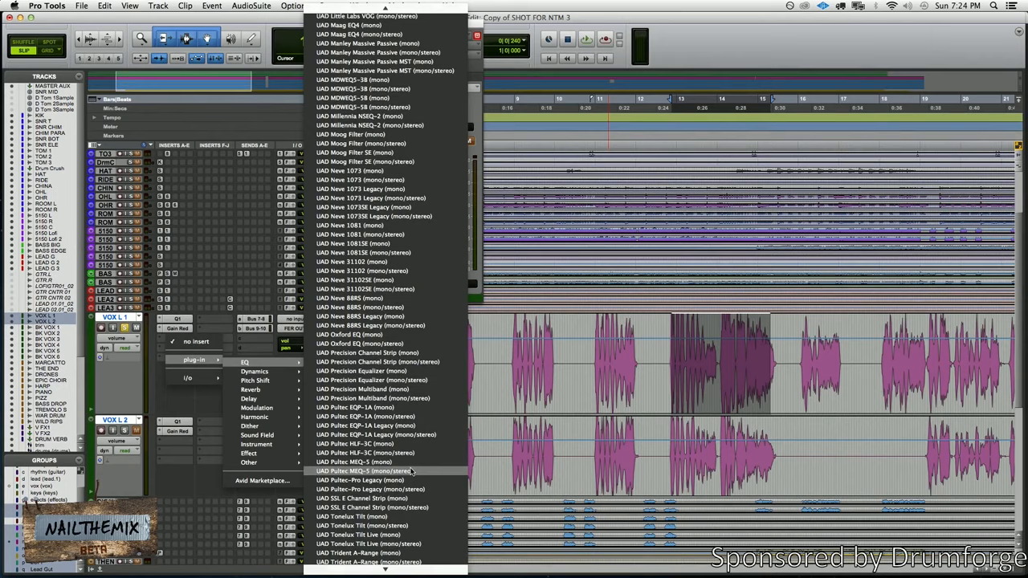
left_click(357, 471)
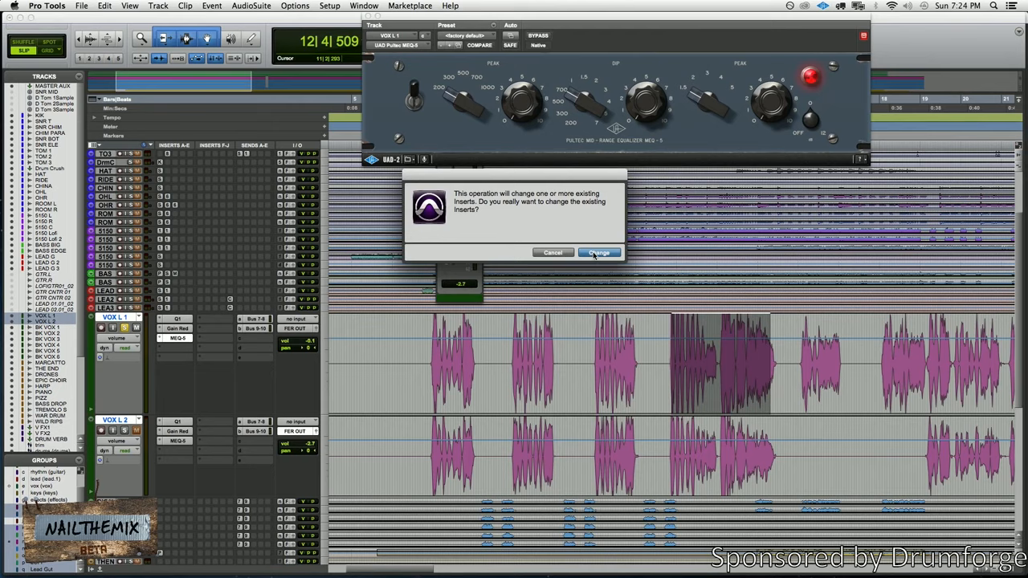
Confirm changing the existing EQ inserts with Change in the dialog.
left_click(598, 252)
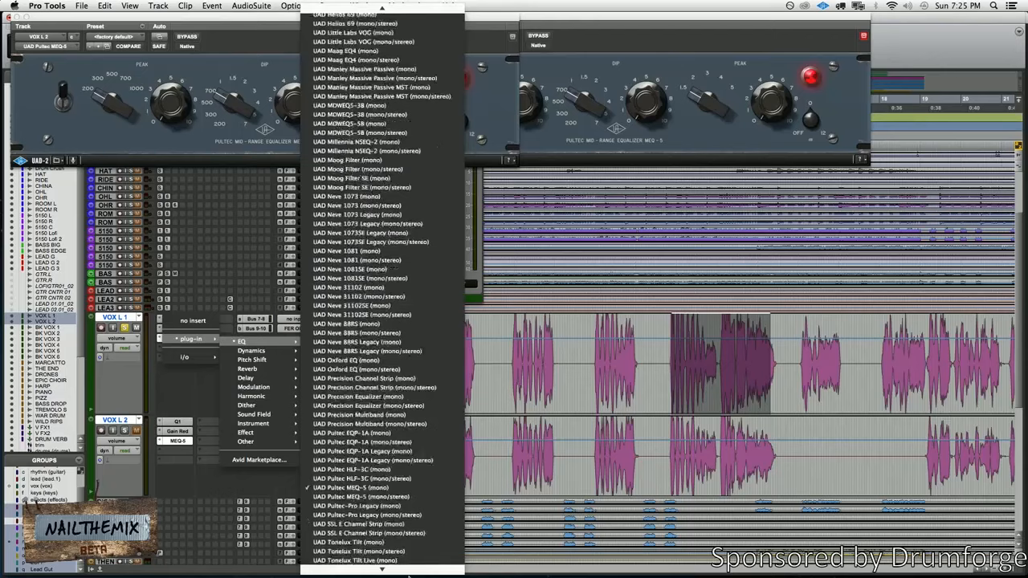
Replace the MEQ-5 with UAD Pultec-Pro Legacy on both vocal tracks.
left_click(352, 488)
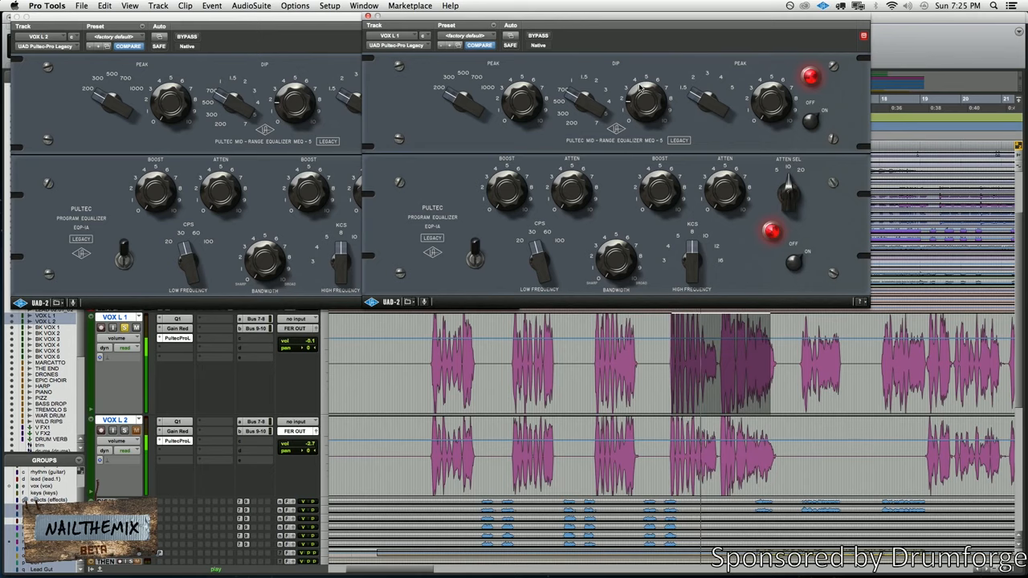
Close the Pultec windows and show a vocal track's output fader window.
left_click(537, 35)
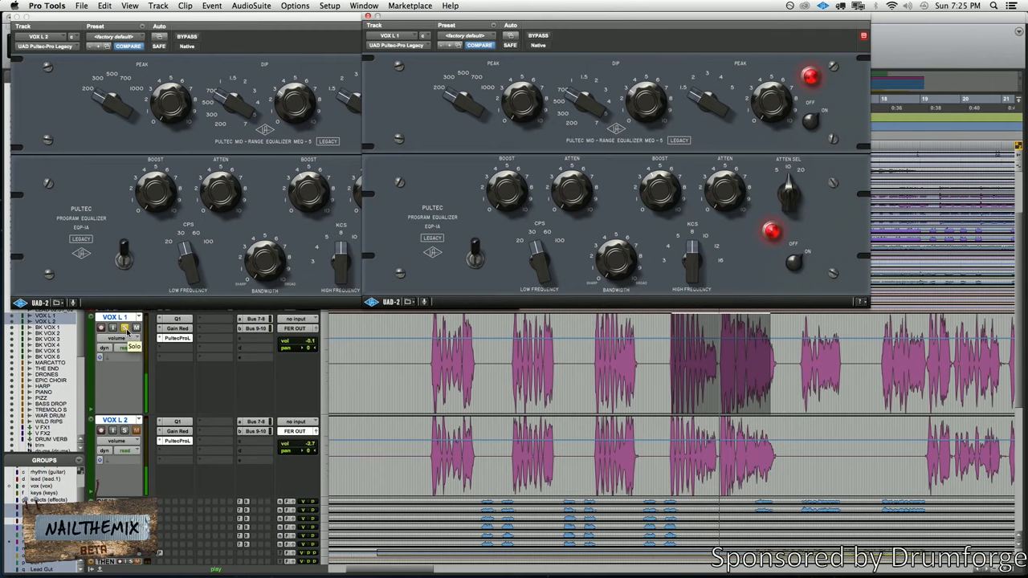
left_click(177, 337)
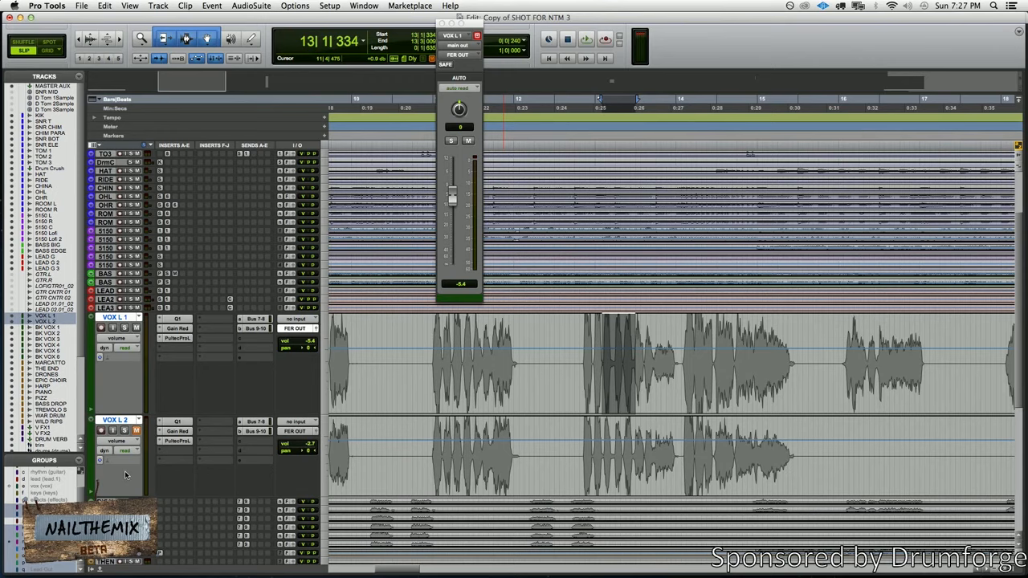
Insert the FabFilter Pro-DS de-esser on the lead vocal.
left_click(174, 328)
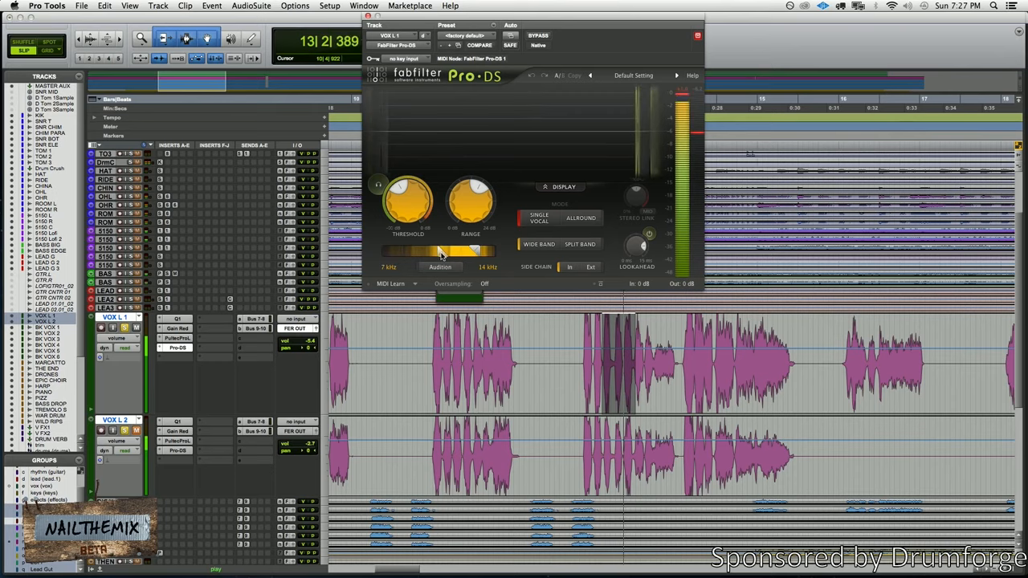
Raise the Pro-DS threshold slightly to fine-tune the de-essing amount on the vocal.
left_click_drag(469, 199, 469, 193)
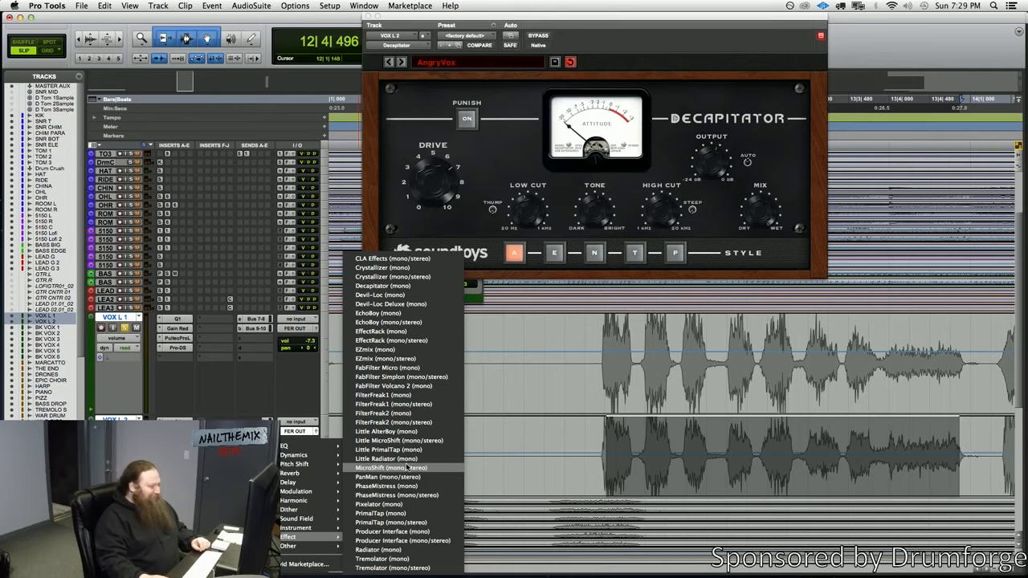
Insert the Soundtoys effect on the lead vocal's next insert slot.
left_click(392, 467)
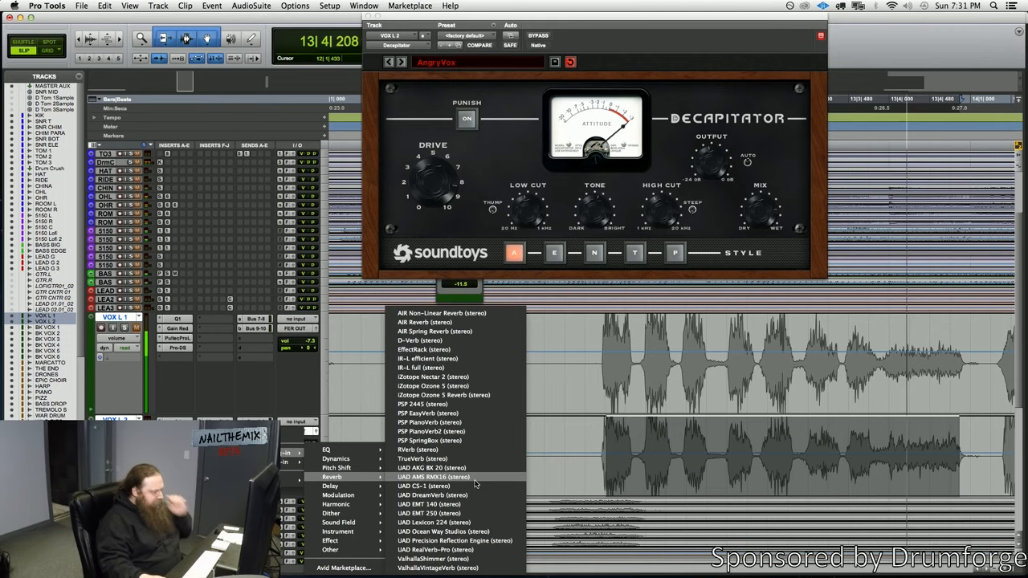
Insert Valhalla VintageVerb on the lead vocal and dial in its reverb knobs.
left_click(437, 569)
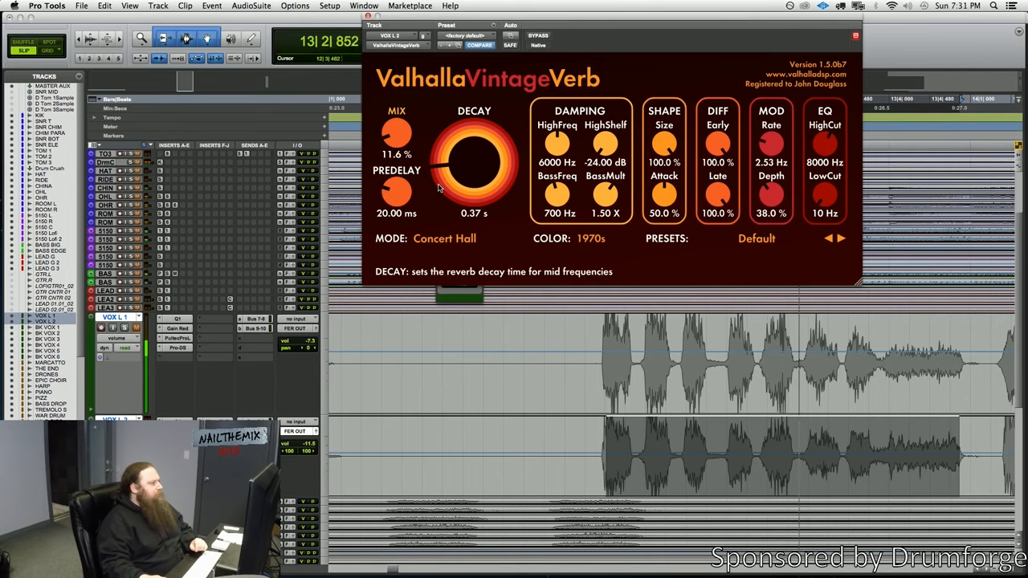
left_click_drag(401, 142, 440, 164)
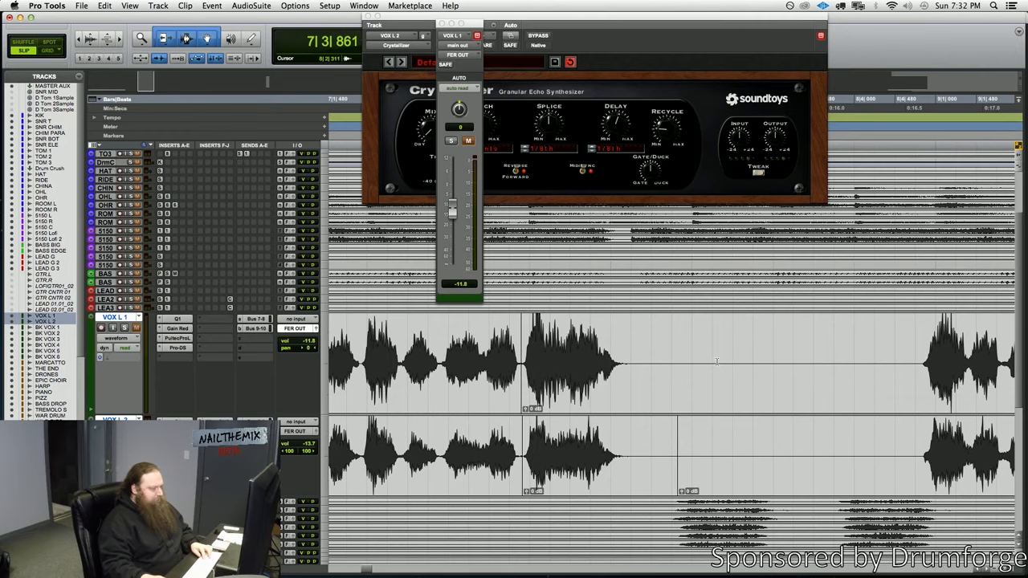
Select a short section of the VOX L 1 clip as the range to bounce.
left_click(659, 382)
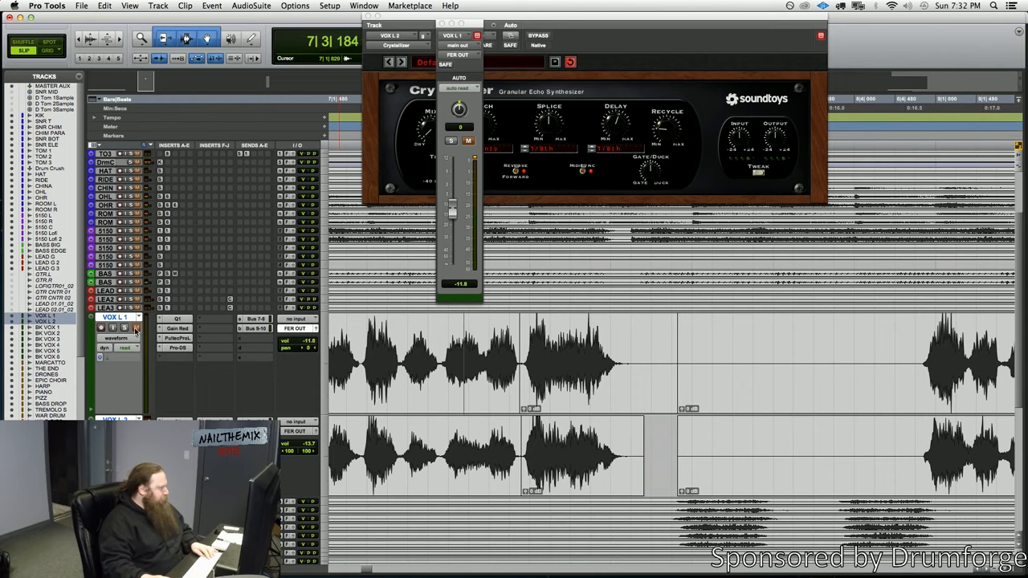
left_click(103, 327)
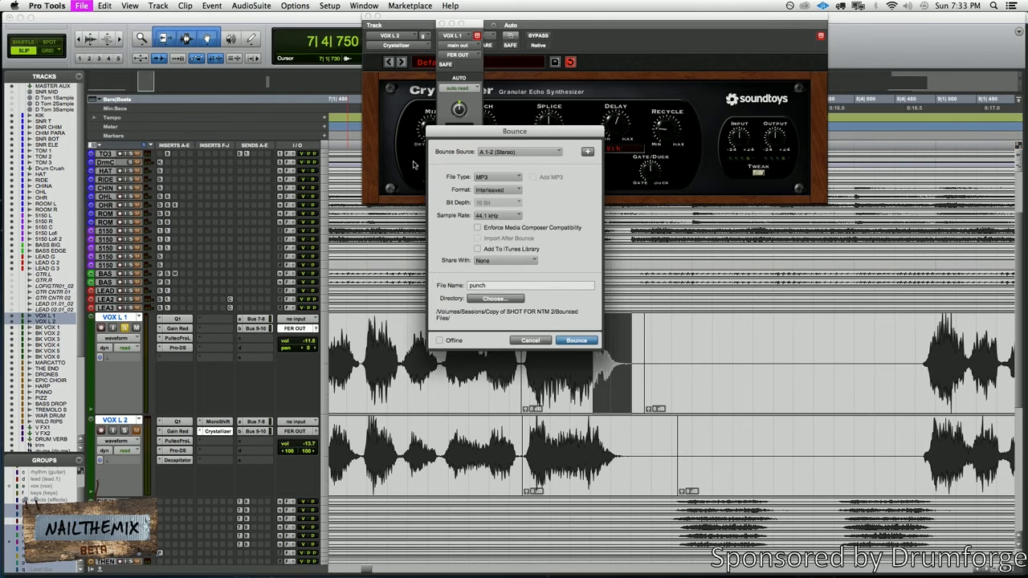
Begin retyping the bounce file name, replacing 'punch' with 'ai'.
type("ai")
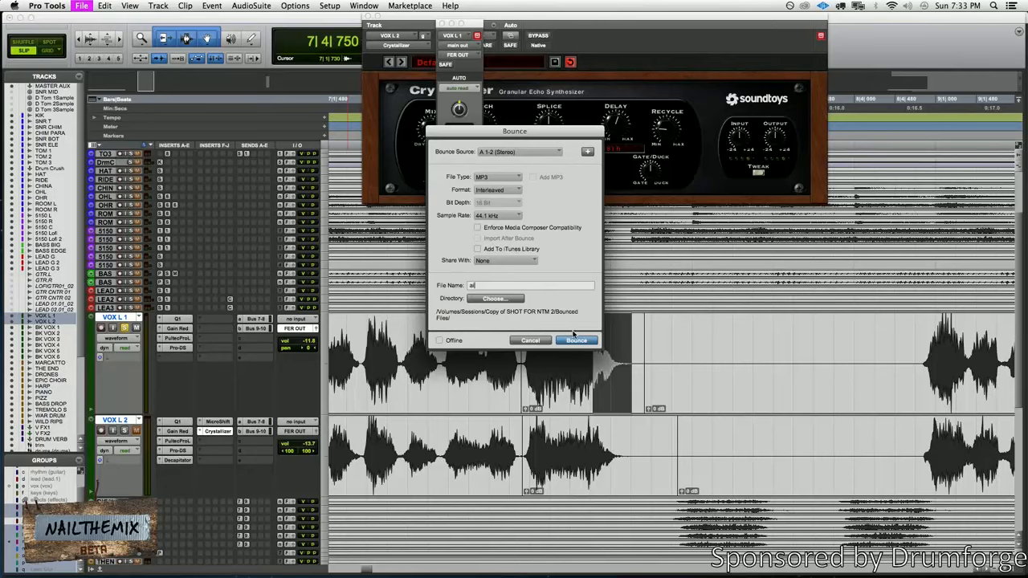